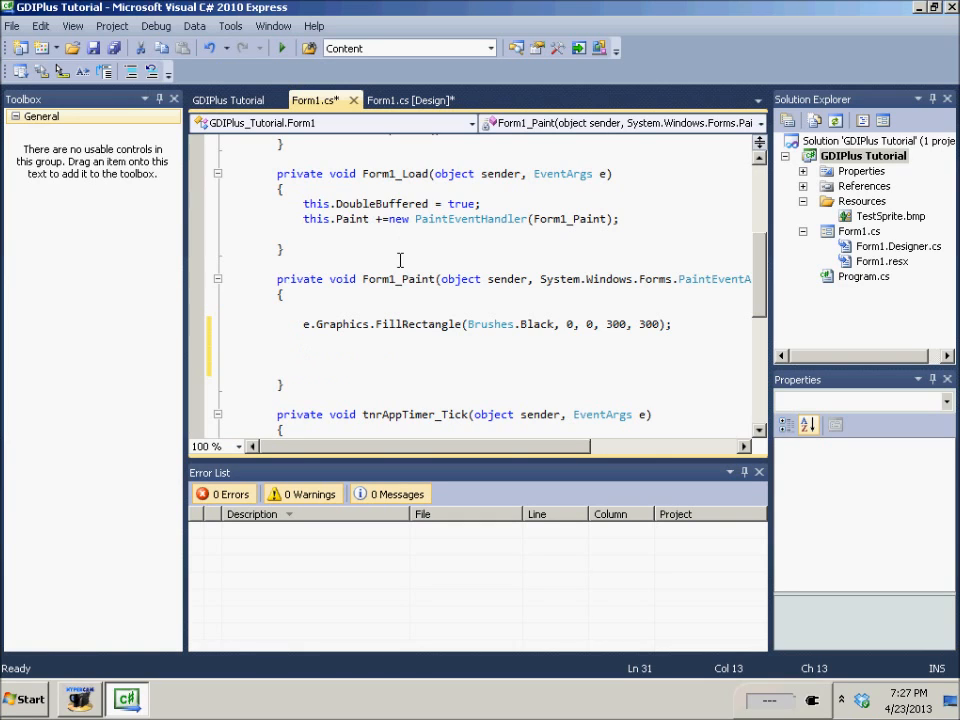
Step: Declare string cat = "Hey Im a cat"; below FillRectangle in Form1_Paint and save
{"action": "type", "text": "s"}
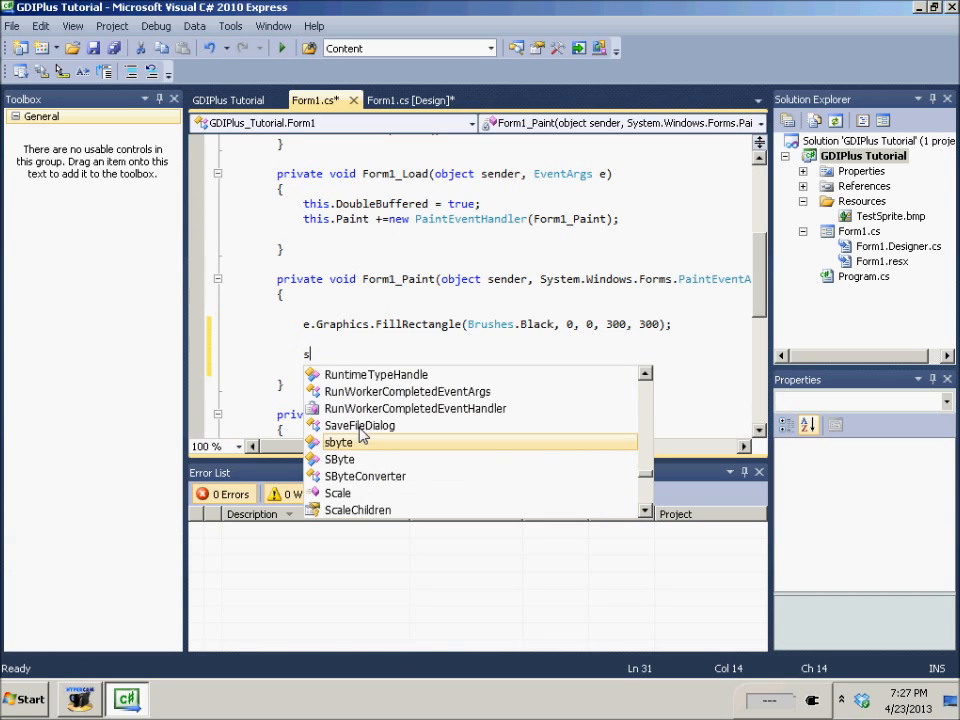
{"action": "type", "text": "tring a"}
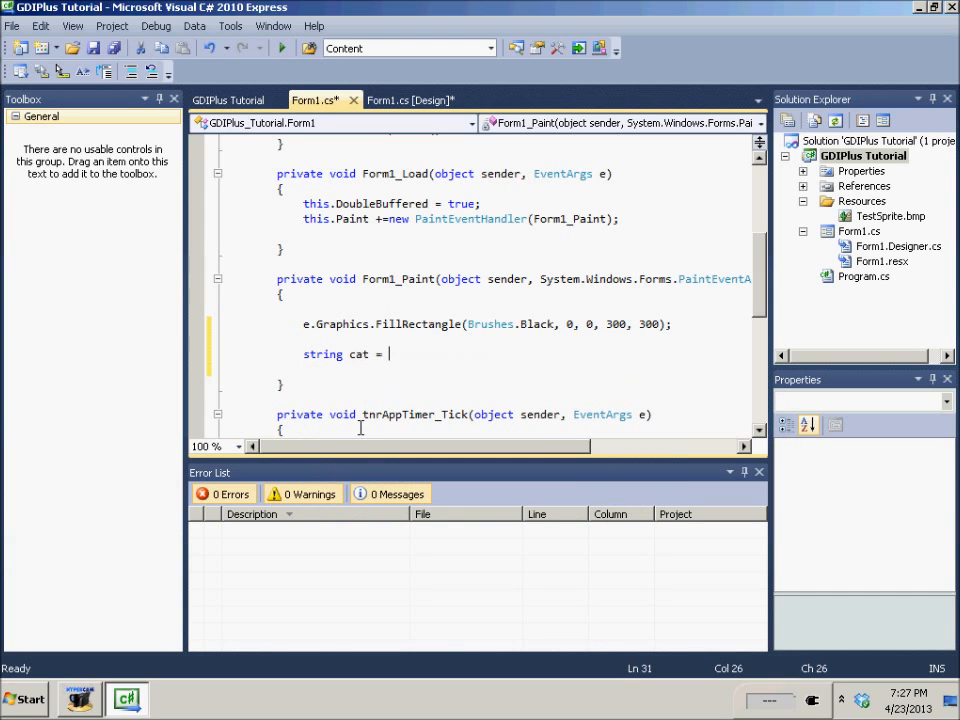
{"action": "type", "text": "\"Hey I"}
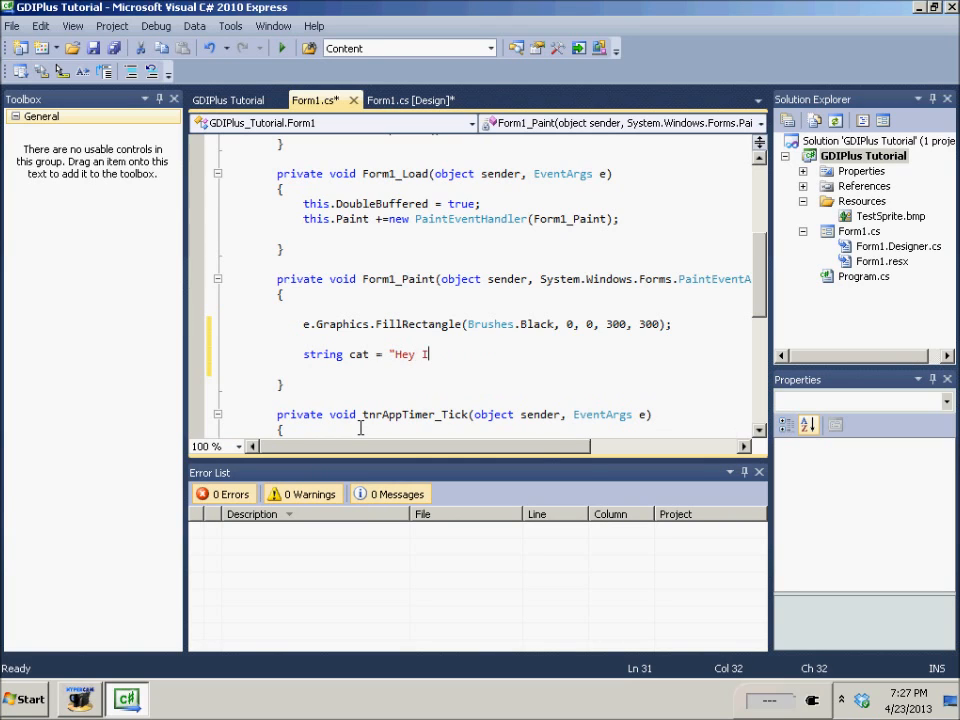
{"action": "type", "text": "m a cat\";"}
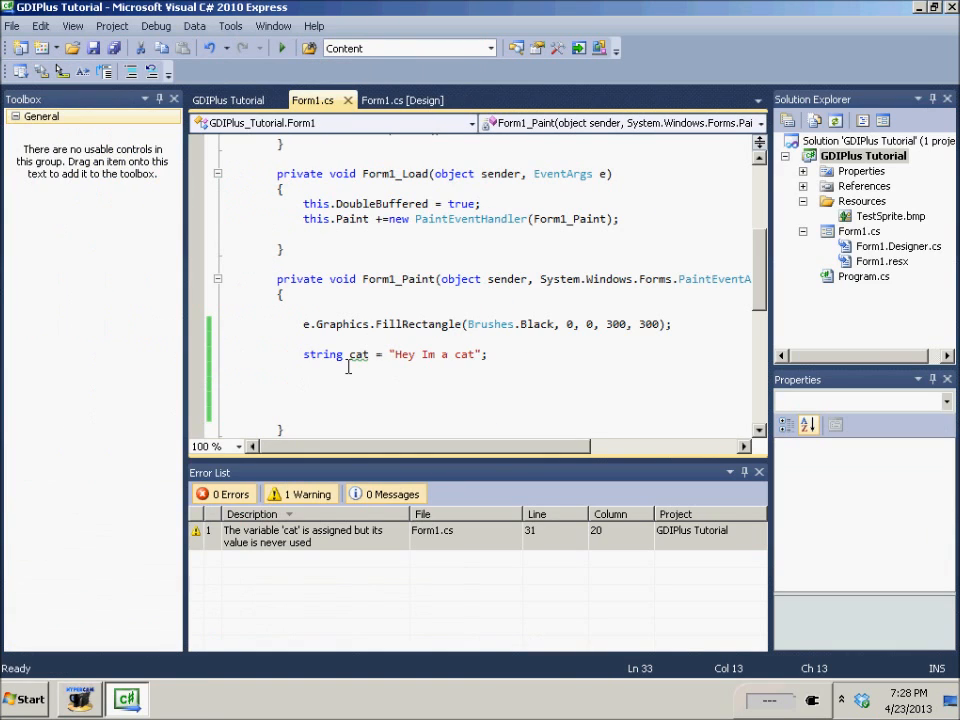
Step: Start an e.Graphics.DrawString call and select the overload taking float x, y
{"action": "type", "text": "e"}
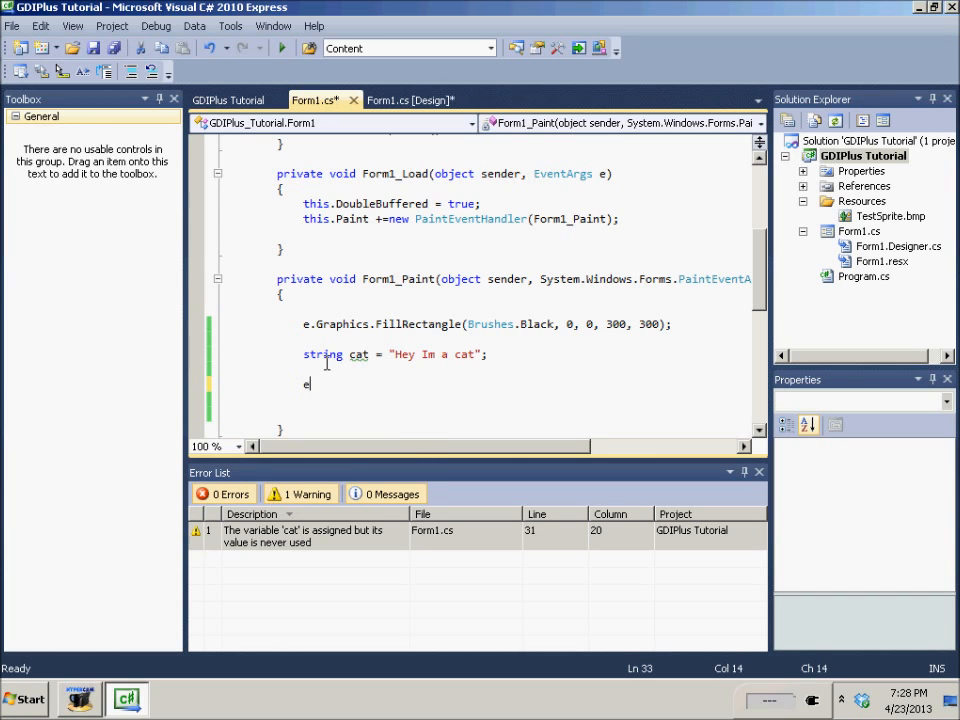
{"action": "type", "text": ".Graphics."}
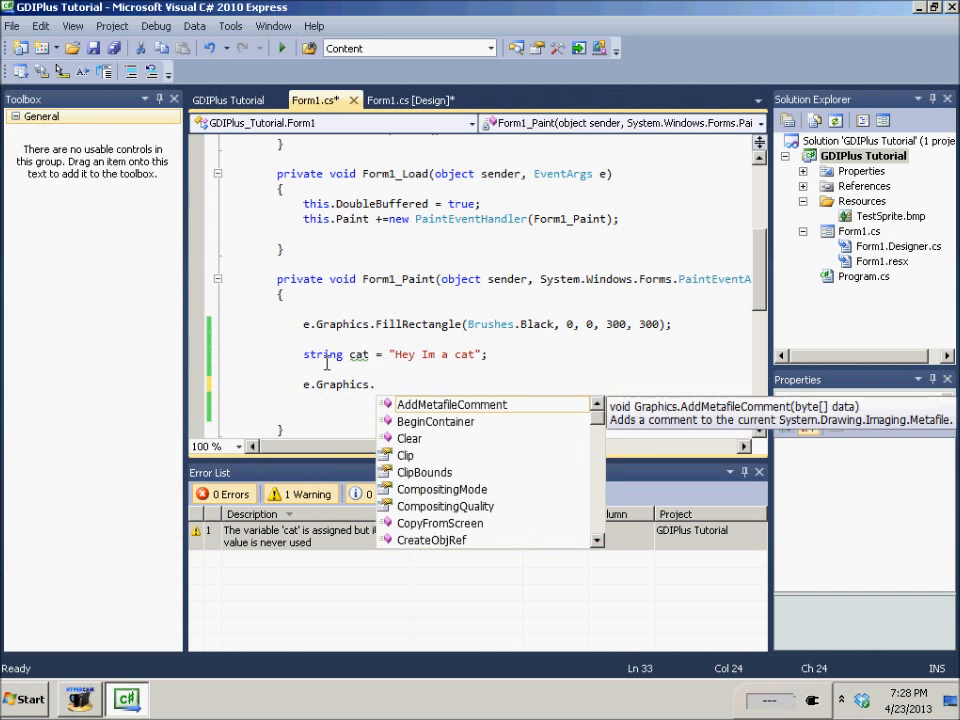
{"action": "type", "text": "DrawString"}
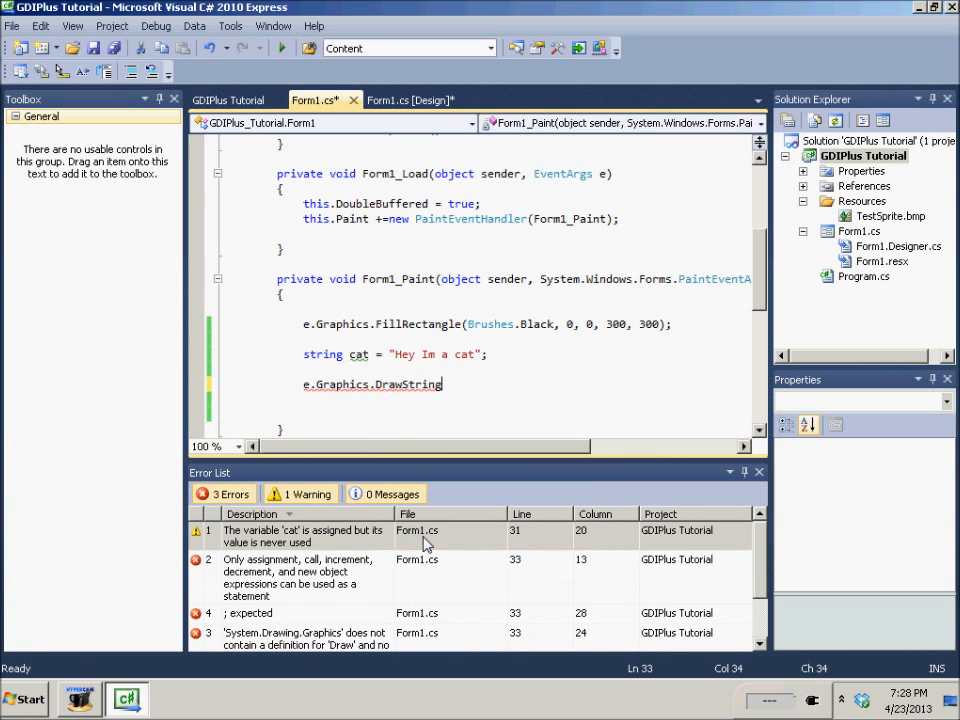
{"action": "type", "text": "("}
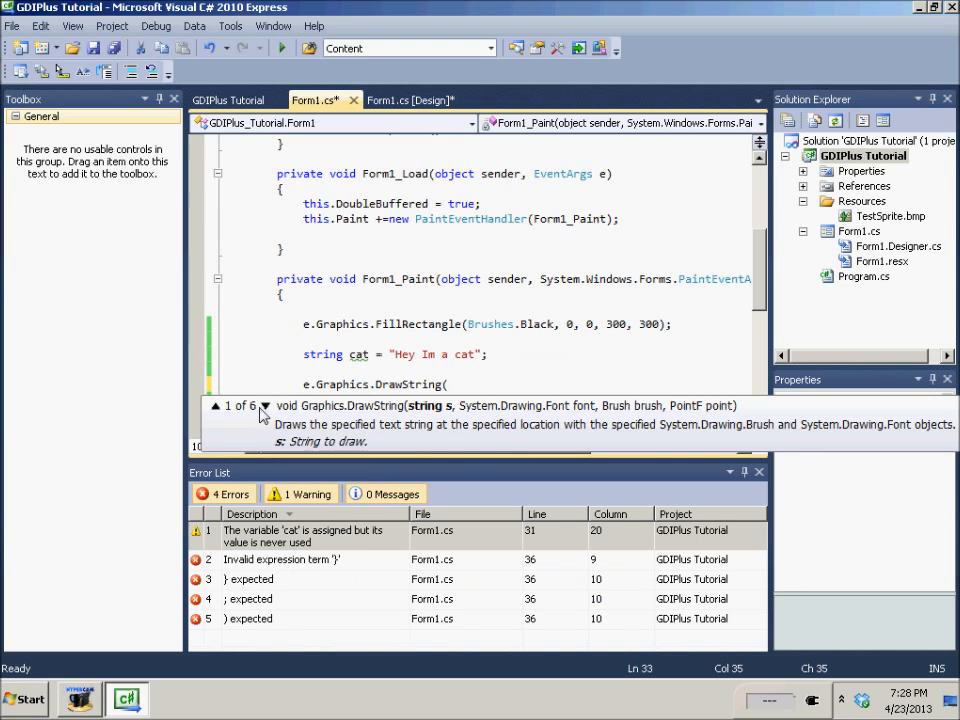
{"action": "left_click", "coordinate": [259, 406]}
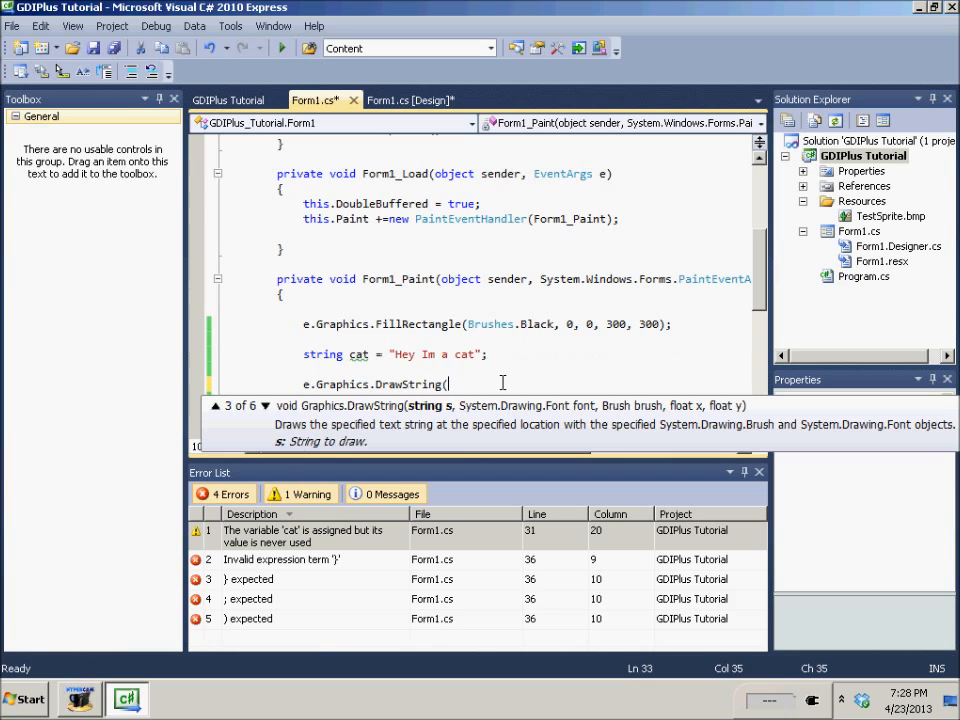
Step: Pass cat, this.Font, Brushes.White and 100, 100 as the DrawString arguments
{"action": "type", "text": "c"}
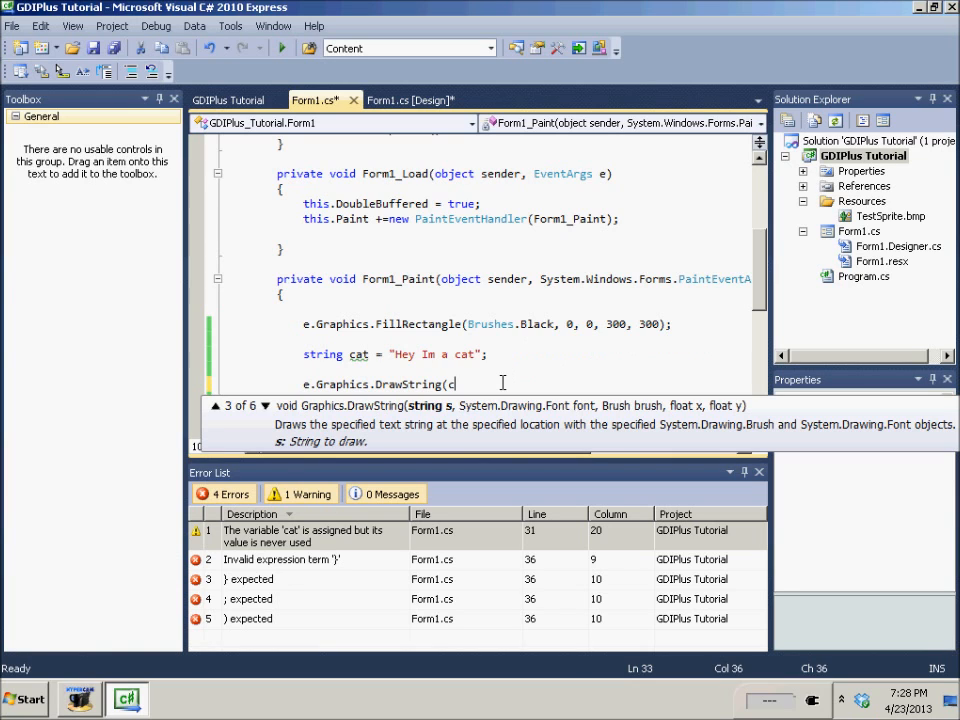
{"action": "type", "text": "at,"}
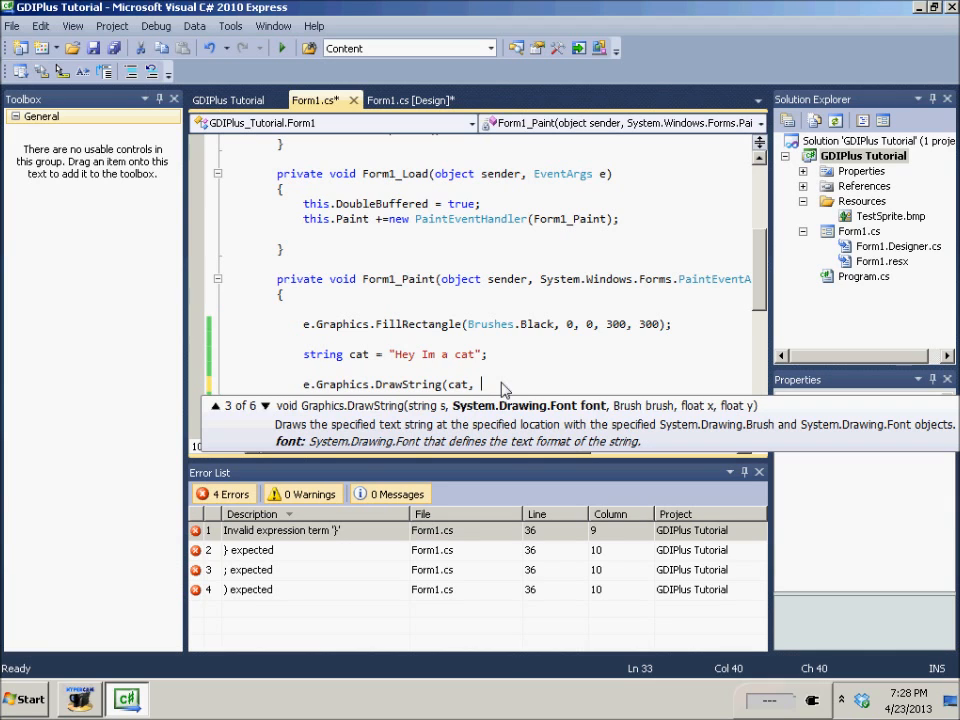
{"action": "type", "text": "t"}
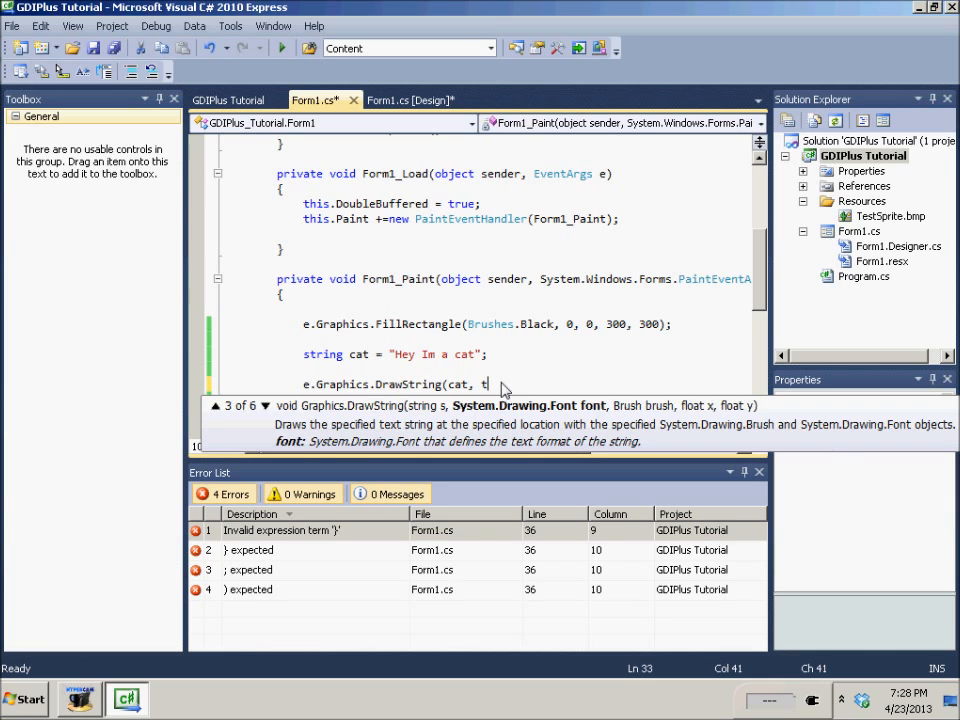
{"action": "type", "text": "his.Font,"}
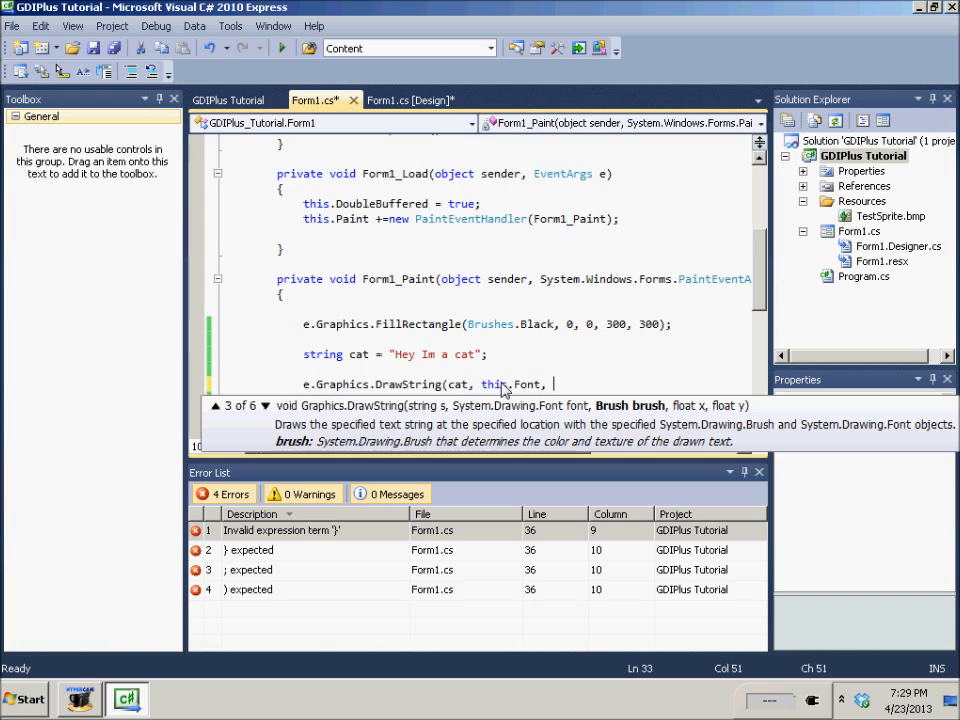
{"action": "type", "text": "Brushes,"}
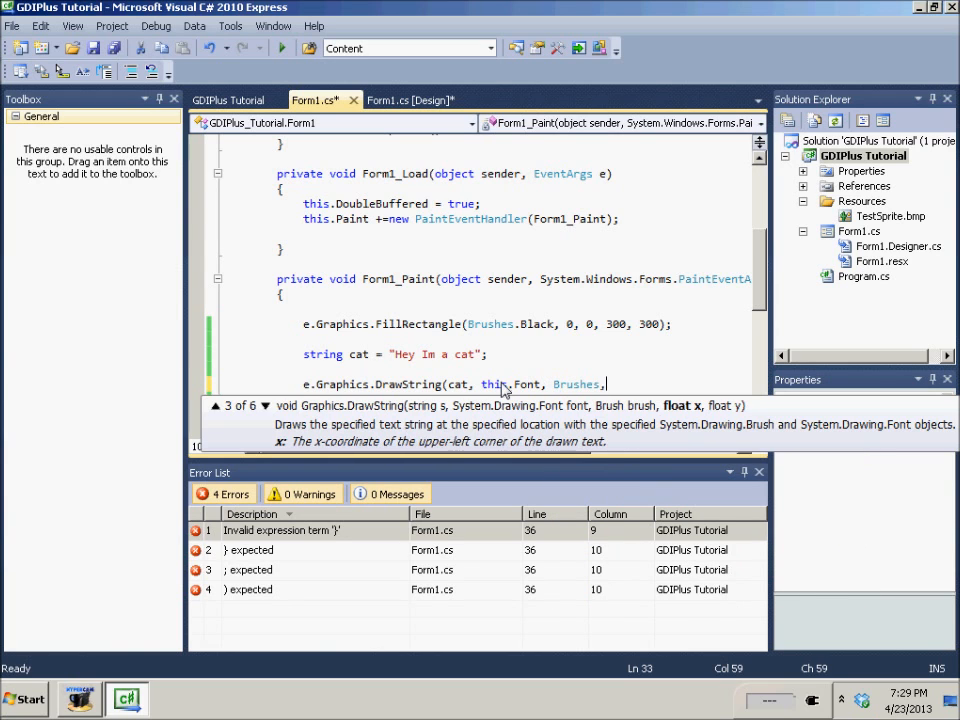
{"action": "type", "text": "White"}
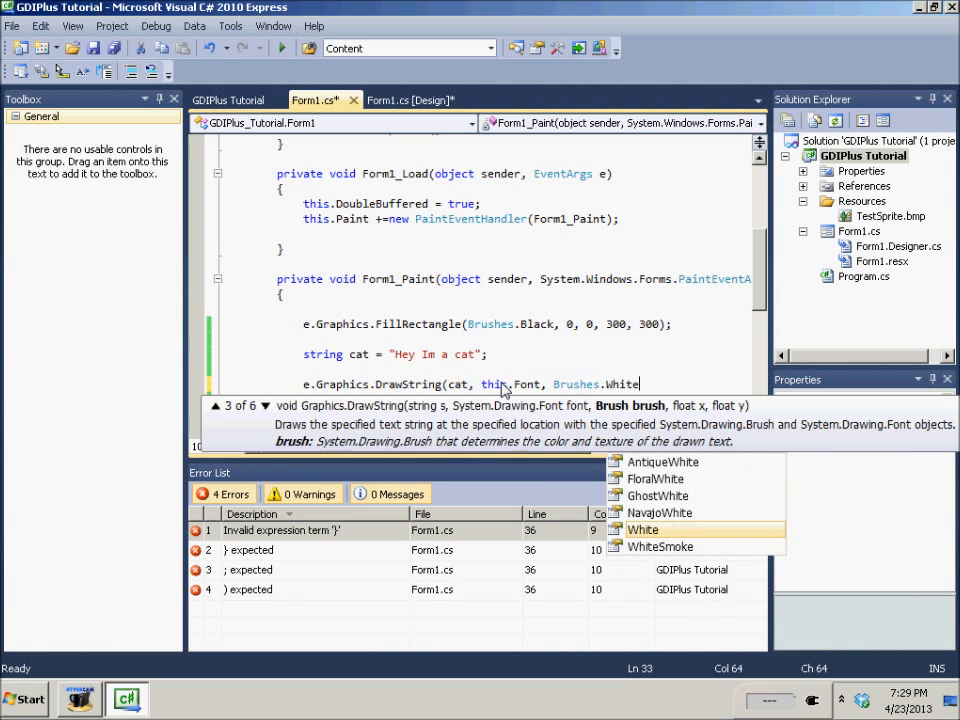
{"action": "type", "text": ", 100, 100);"}
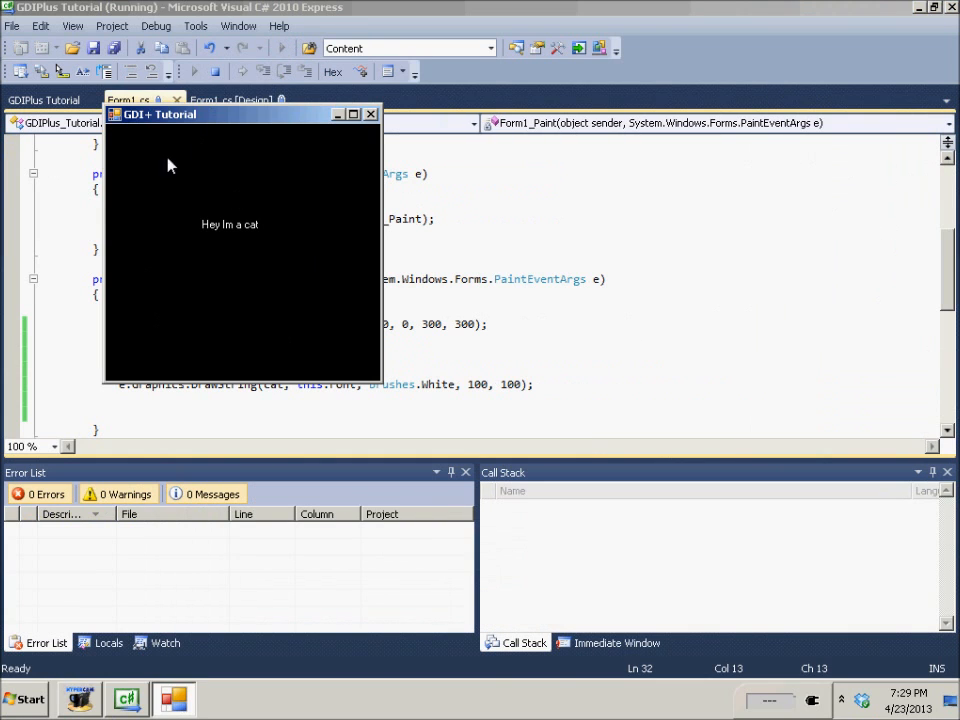
Step: Close the running GDI+ Tutorial window after seeing "Hey Im a cat" drawn
{"action": "left_click", "coordinate": [371, 113]}
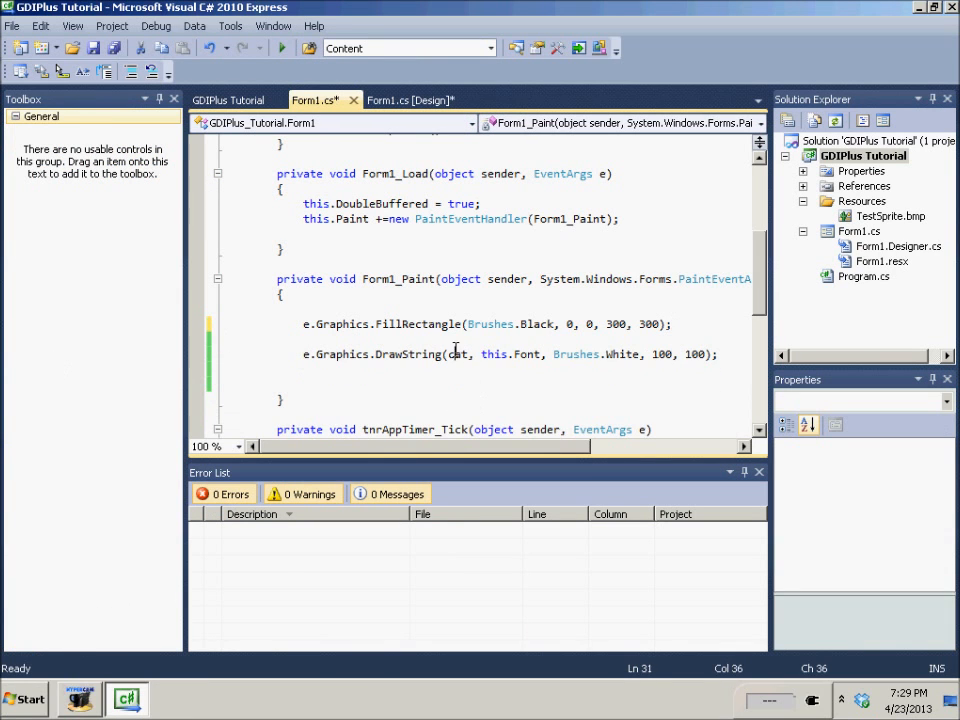
Step: Draw "Hey we're drawing strings" instead of cat, run, and close the form
{"action": "type", "text": "JH"}
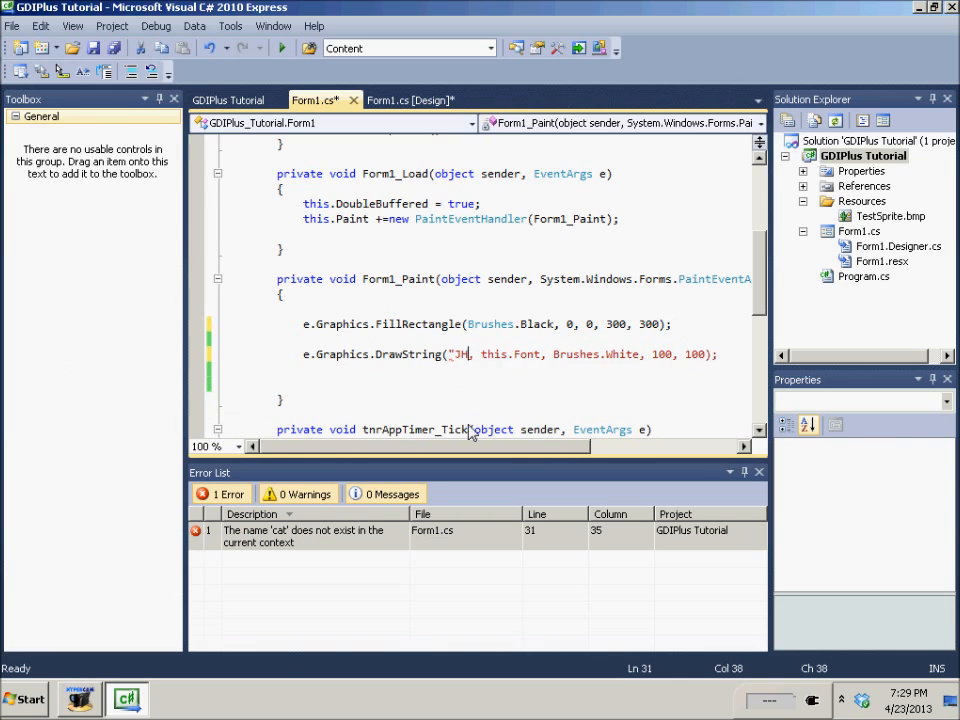
{"action": "type", "text": "Hey we're drawing strings\""}
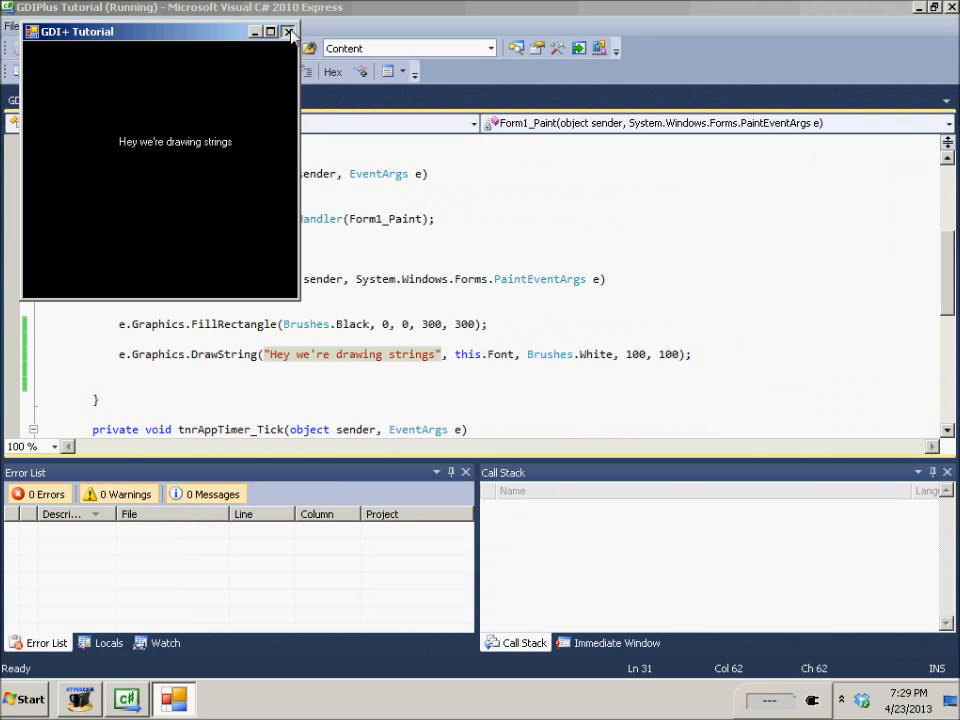
{"action": "left_click", "coordinate": [289, 31]}
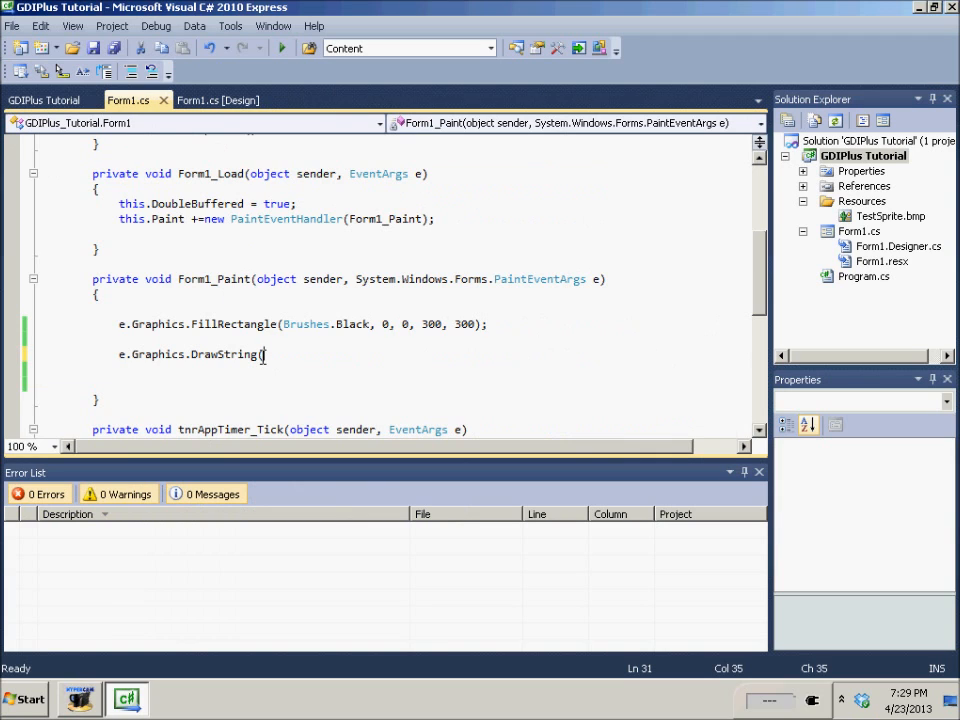
Step: Pass "String", this.Font, Brushes.White and new PointF(100, 100) to DrawString, then save
{"action": "type", "text": "("}
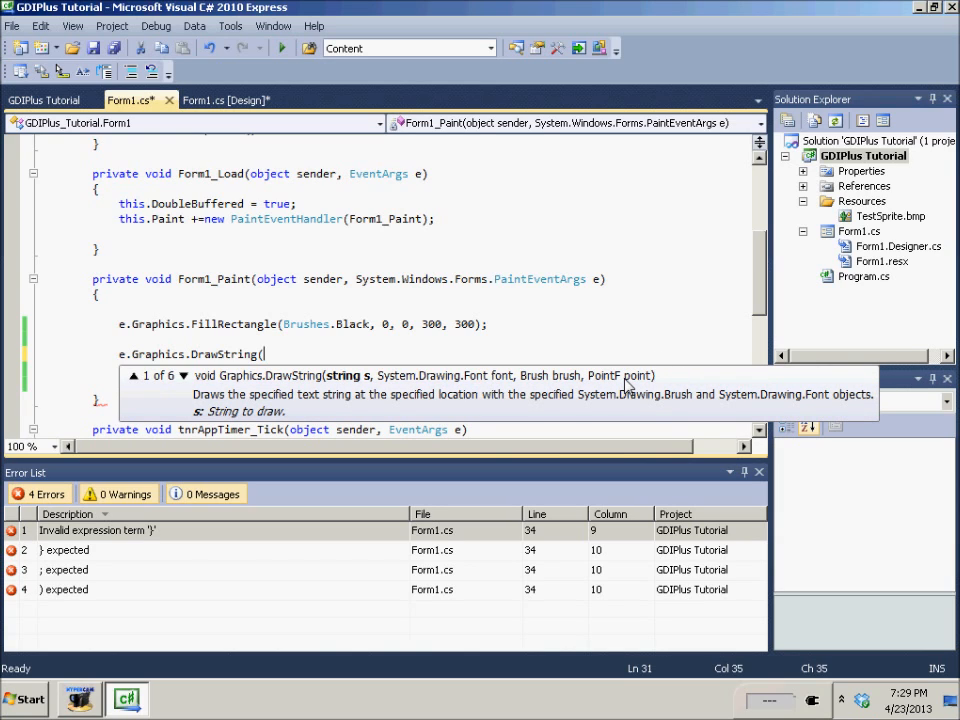
{"action": "type", "text": "\"String\""}
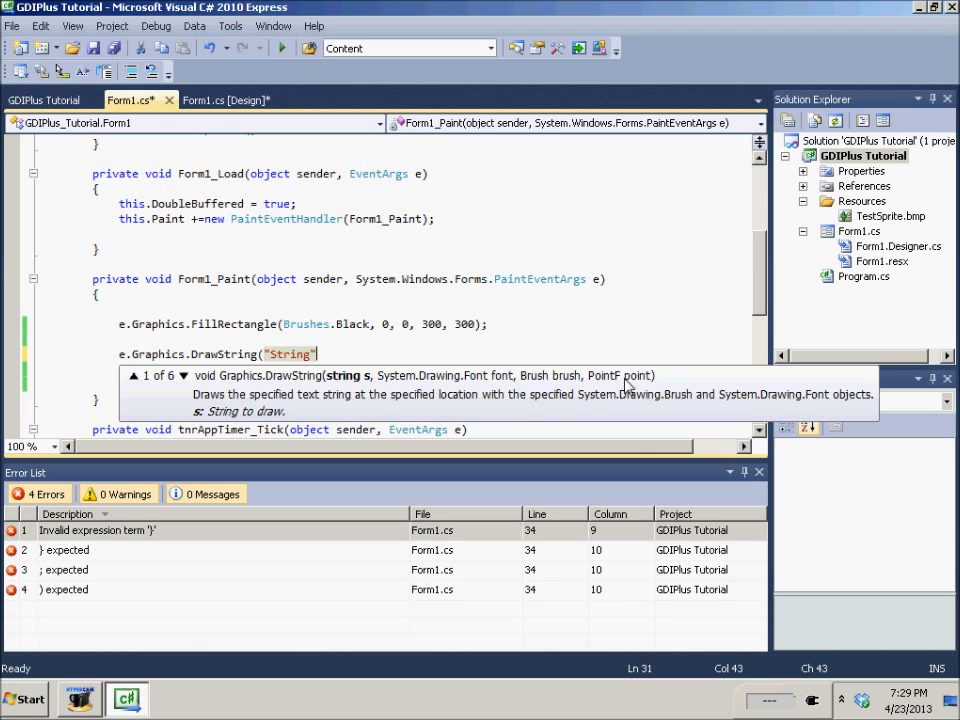
{"action": "type", "text": ", this.Font,"}
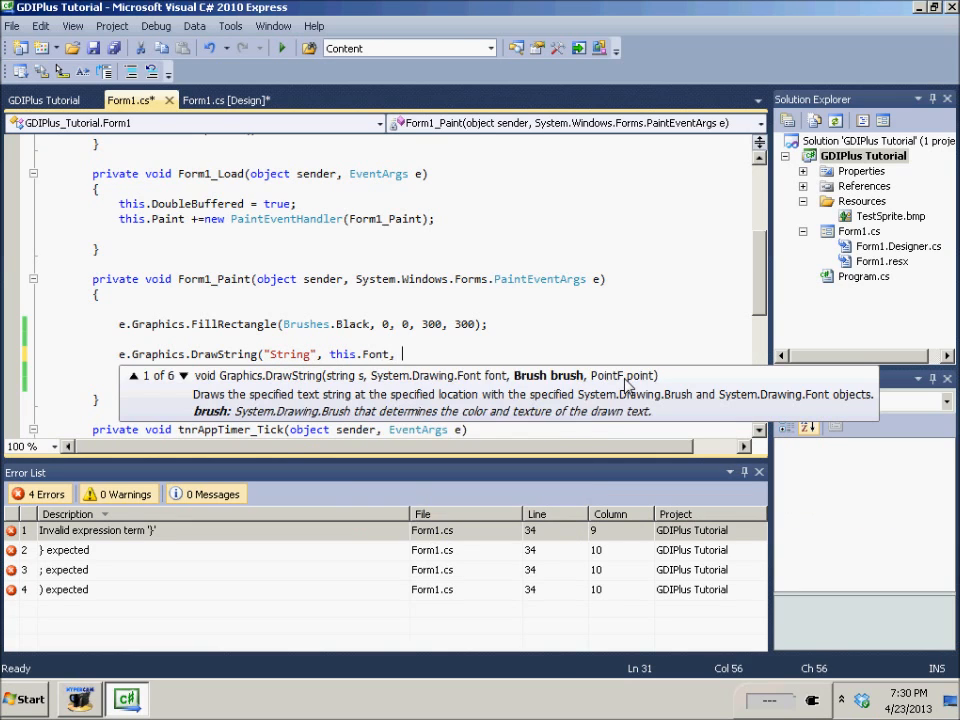
{"action": "type", "text": "Brushes.White, new Point"}
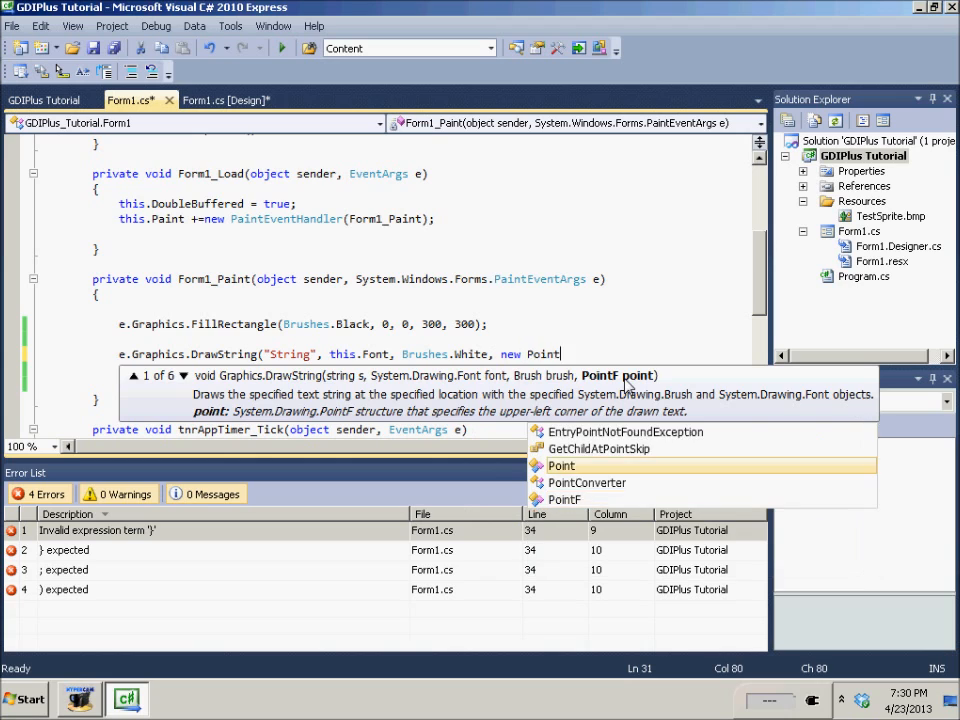
{"action": "type", "text": "F("}
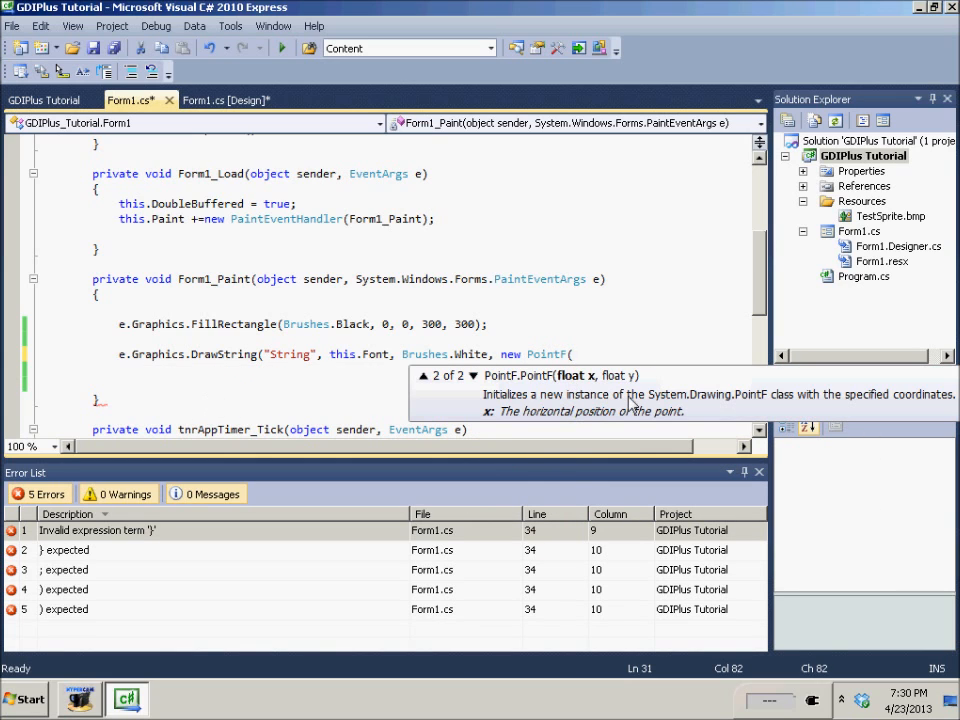
{"action": "type", "text": "100, 100));"}
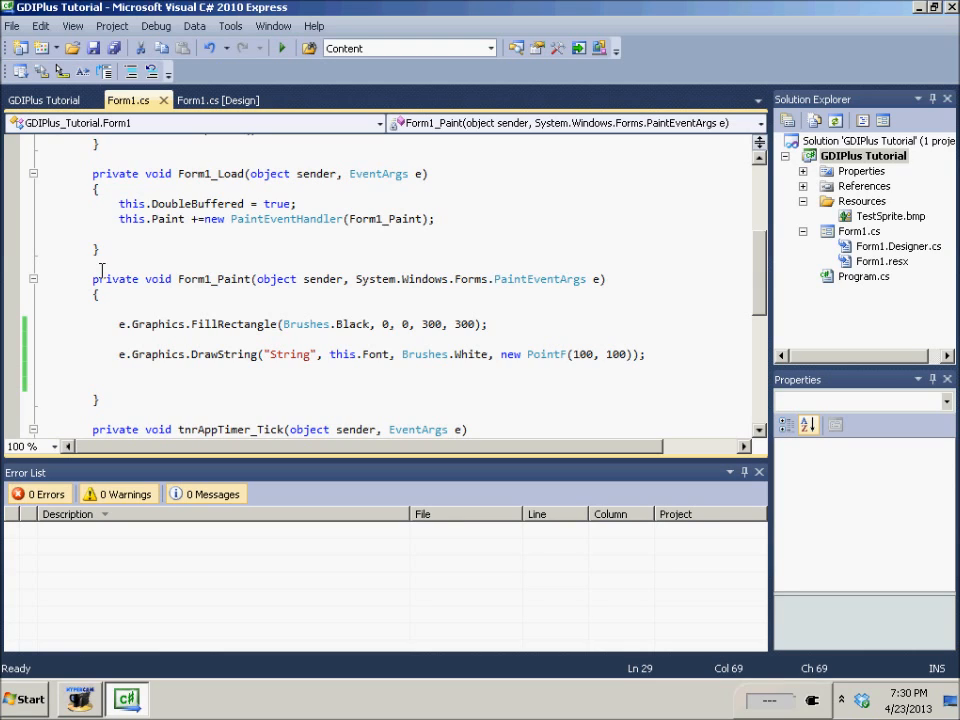
{"action": "left_click", "coordinate": [489, 323]}
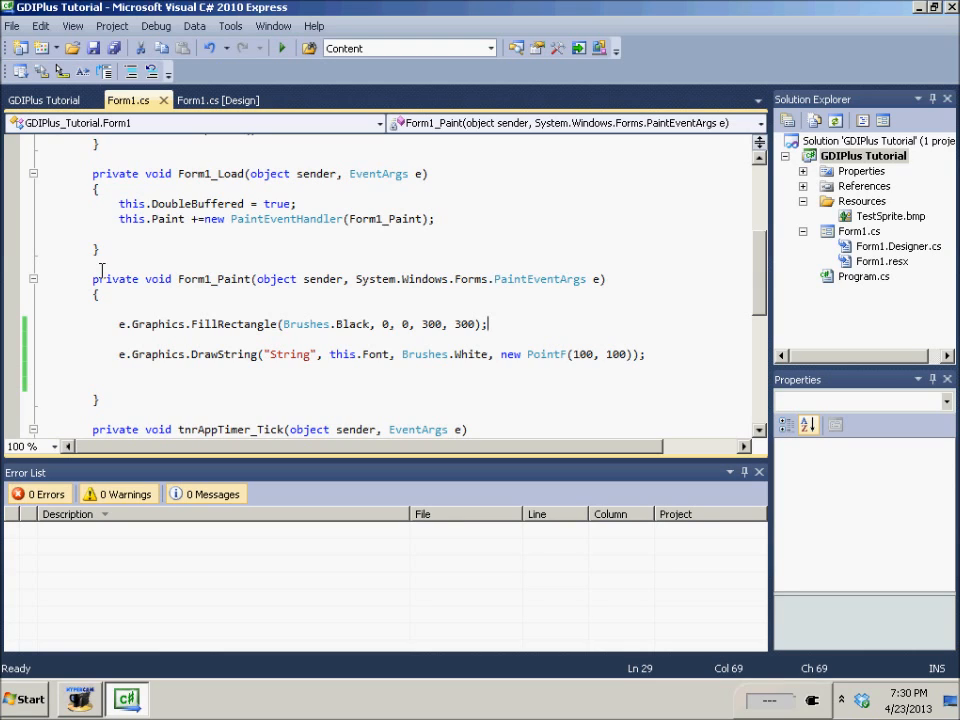